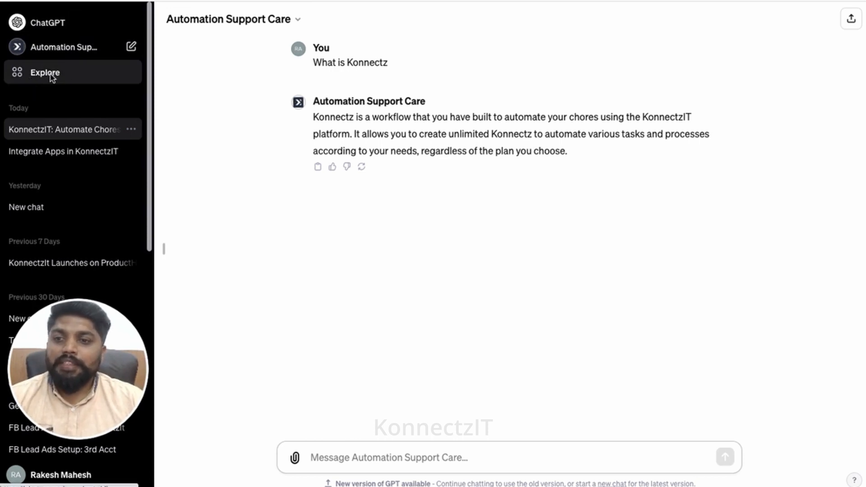
pyautogui.moveTo(50, 206)
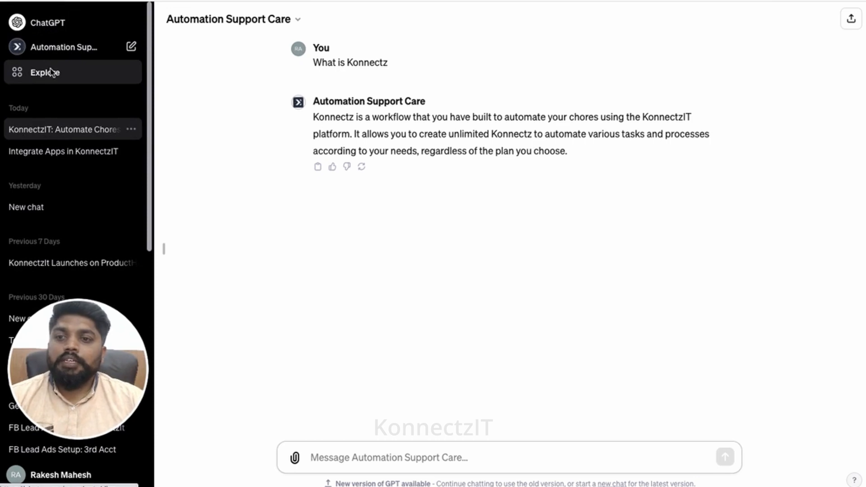
# Browse My GPTs and the OpenAI-made GPTs such as DALL·E, Data Analysis and Game Time.
pyautogui.click(44, 72)
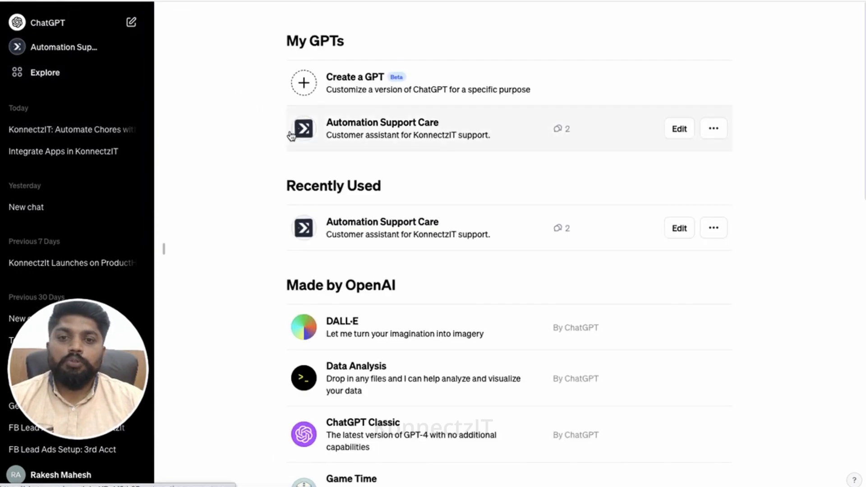
pyautogui.moveTo(380, 138)
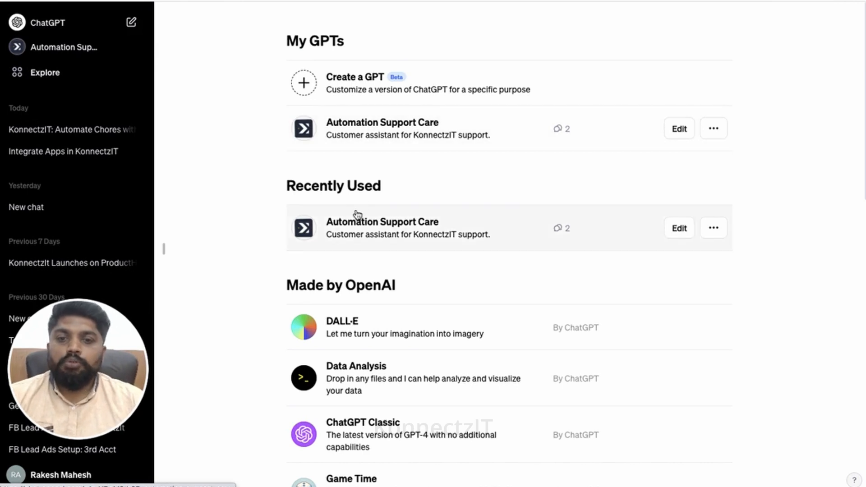
pyautogui.moveTo(354, 89)
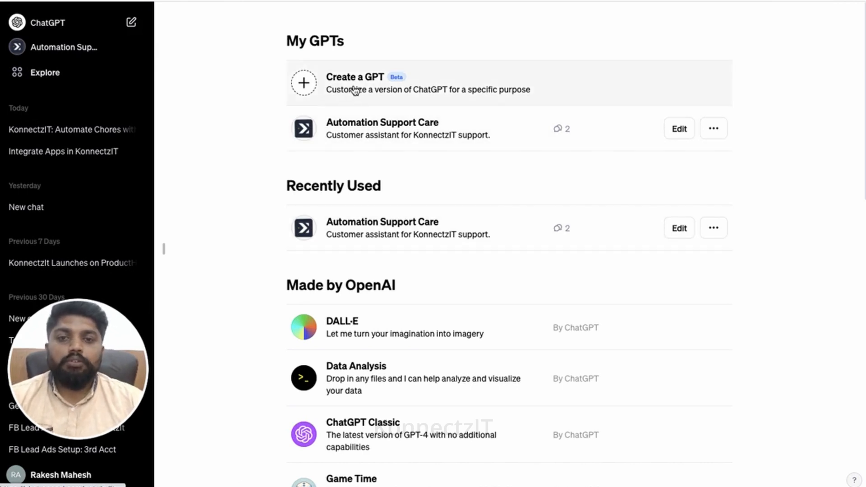
pyautogui.scroll(-3)
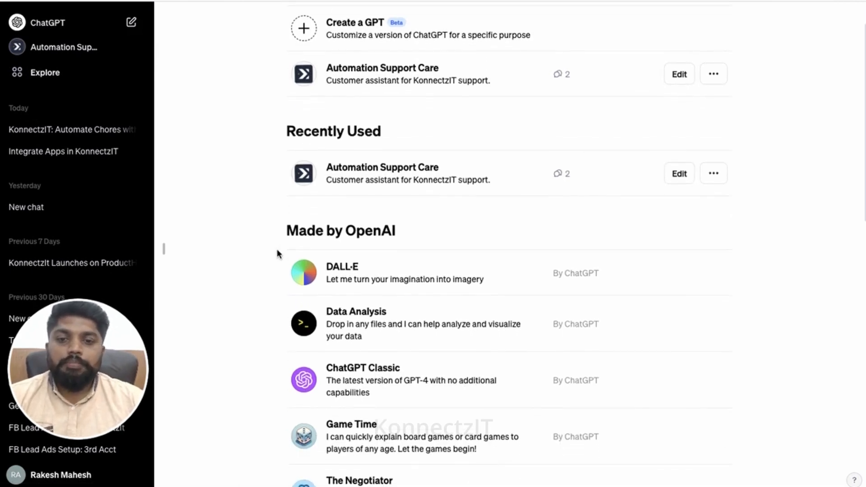
pyautogui.scroll(-3)
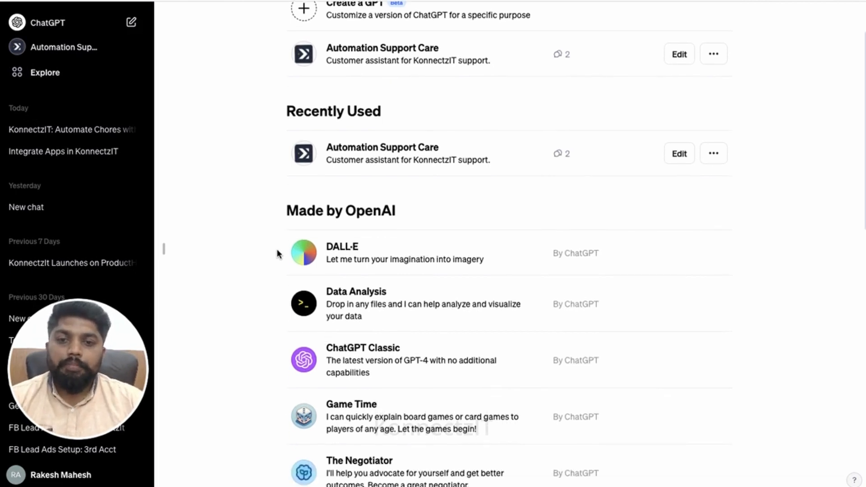
pyautogui.scroll(-3)
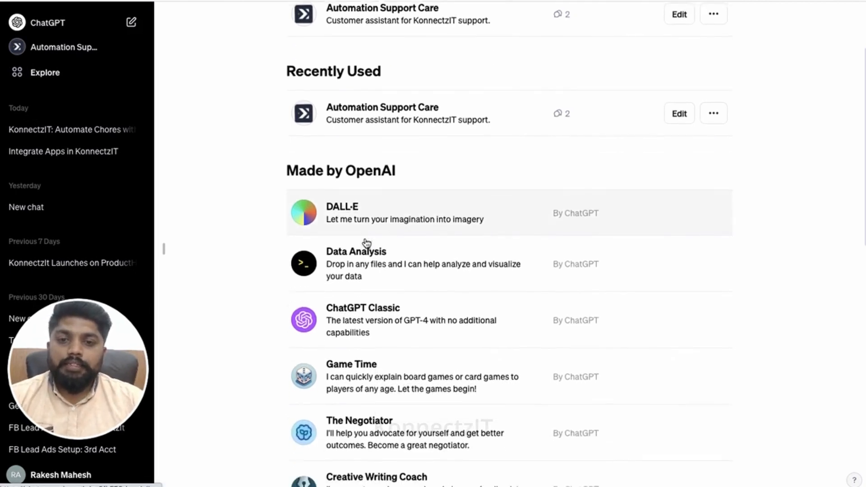
pyautogui.scroll(-3)
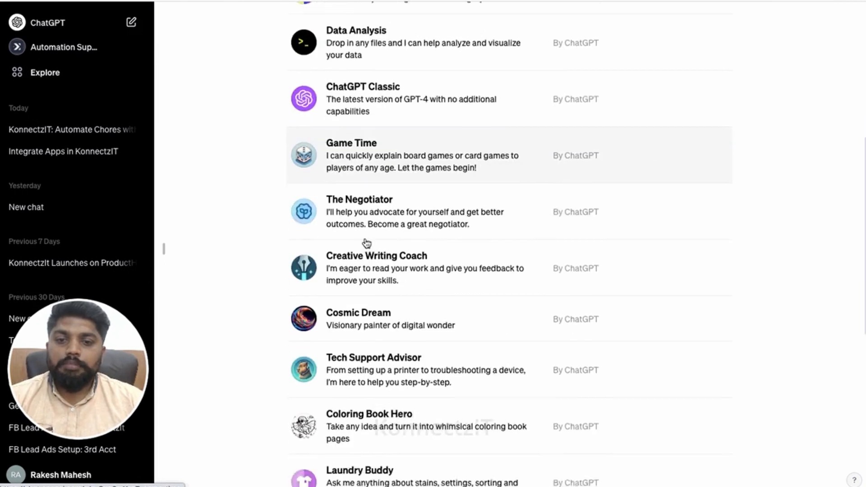
pyautogui.scroll(-3)
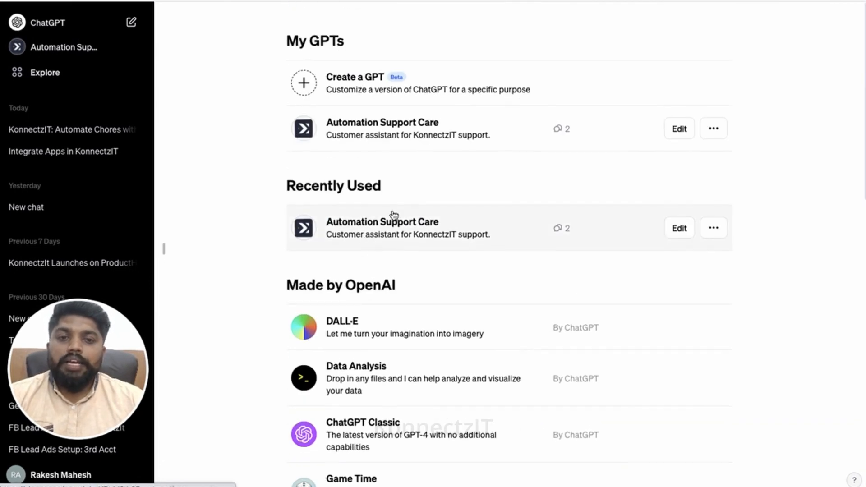
pyautogui.moveTo(354, 89)
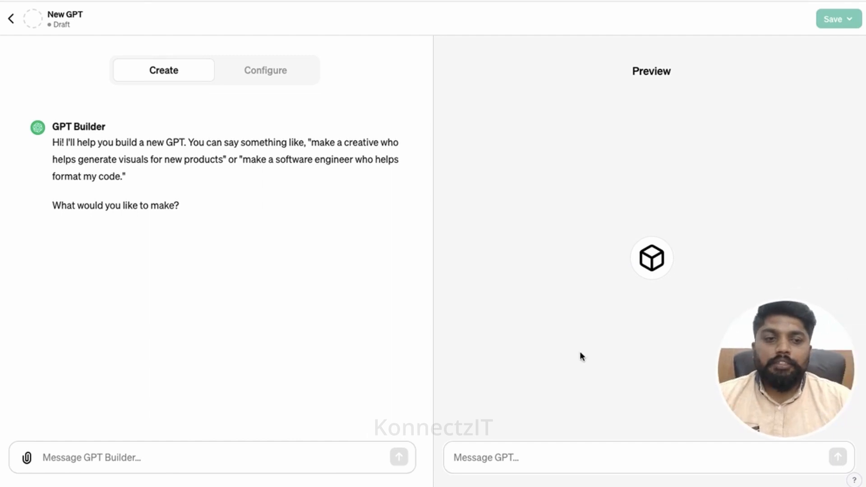
pyautogui.moveTo(245, 316)
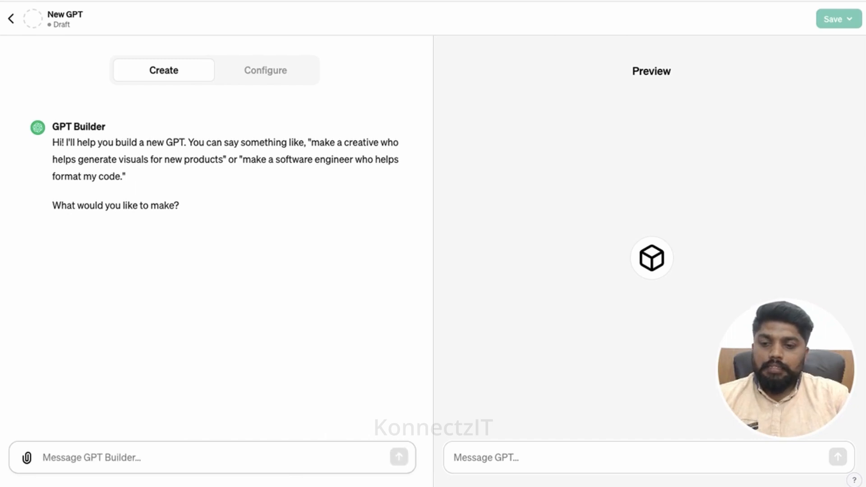
# Describe a Konnectzit automation-tool support bot that responds to queries based on the knowledge document.
pyautogui.write('Respond to user')
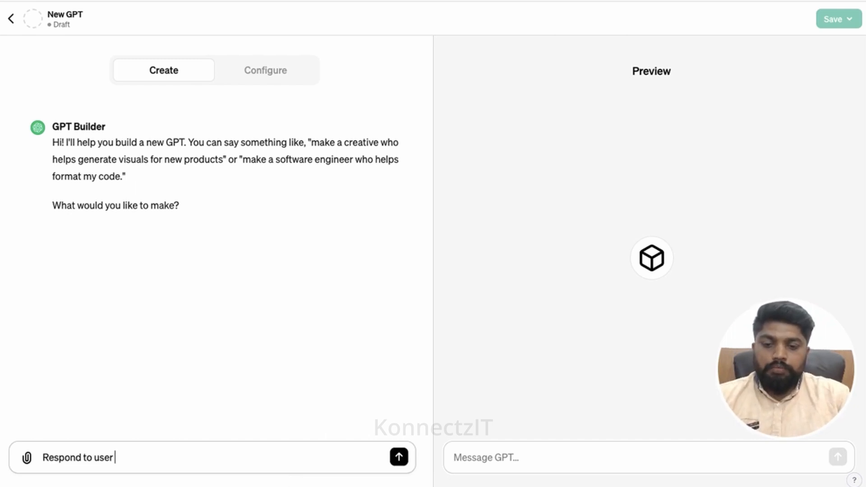
pyautogui.write('quesries and')
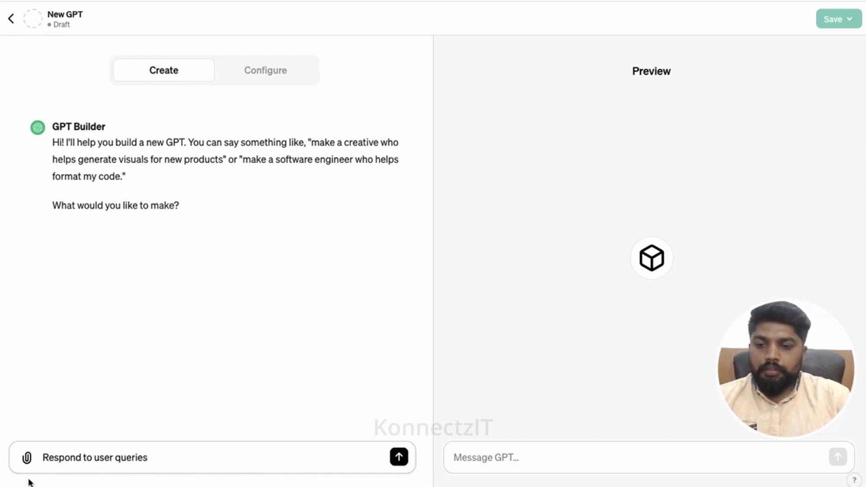
pyautogui.write('be a Konnectzit a workflow')
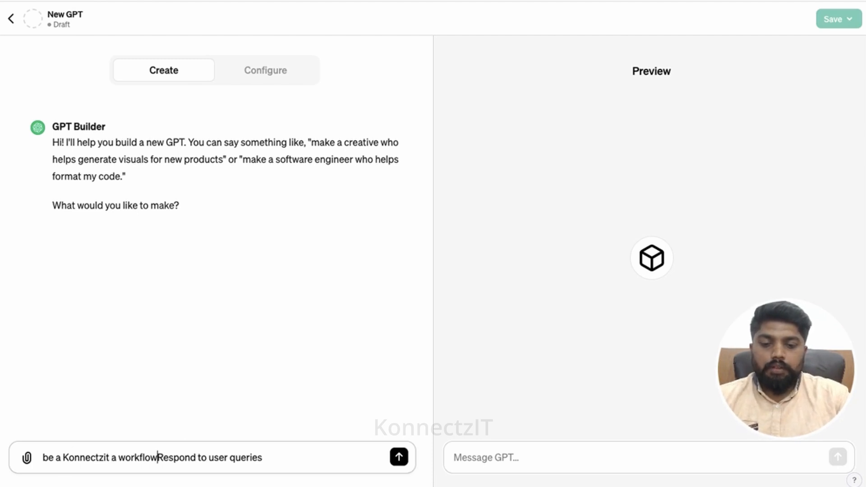
pyautogui.write('automation tool support and')
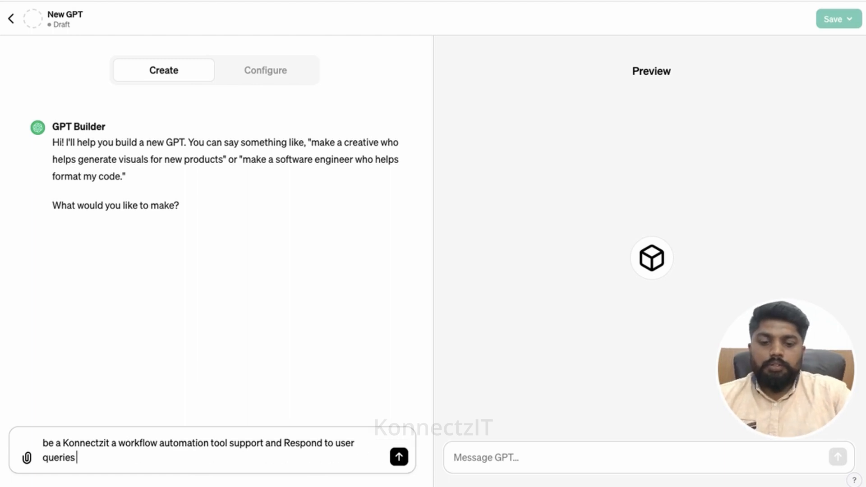
pyautogui.write('based on the knowledge document')
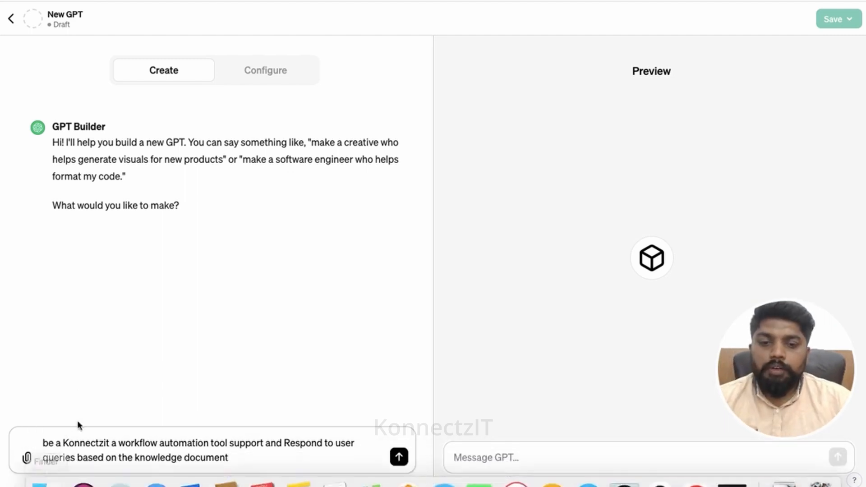
pyautogui.moveTo(399, 457)
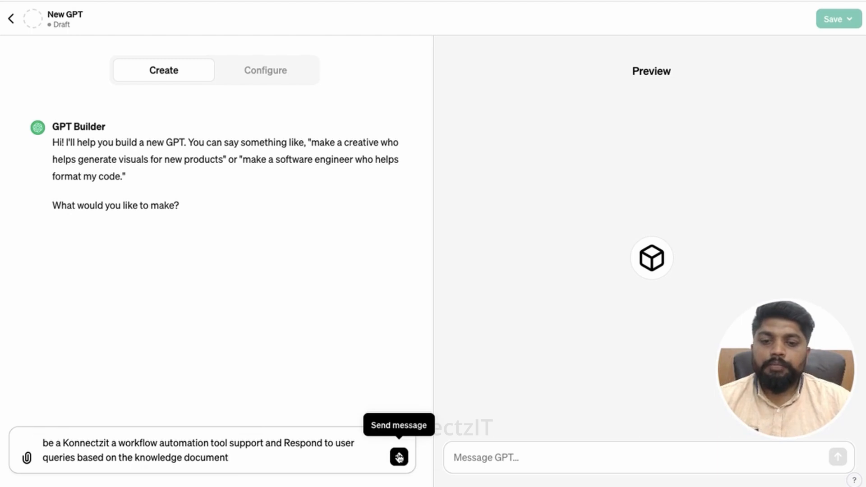
# Send the description, then start a reply rejecting 'Konnectzit Care' in favour of 'Automation Care'.
pyautogui.click(397, 457)
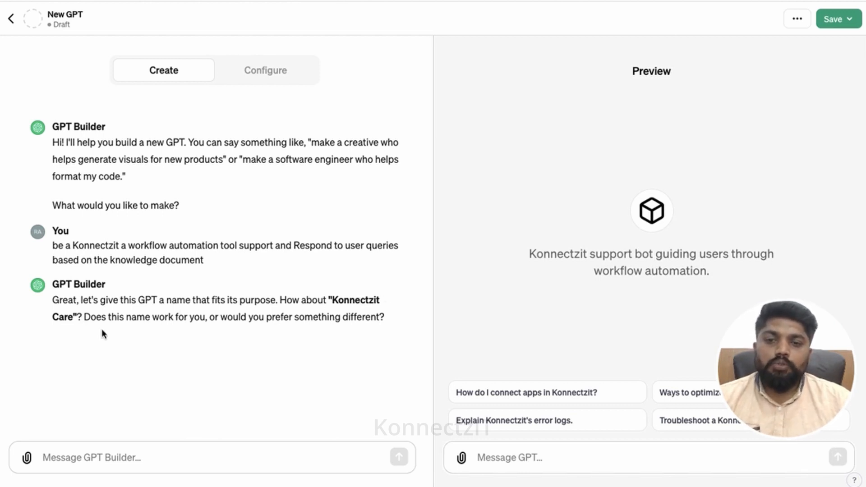
pyautogui.click(91, 458)
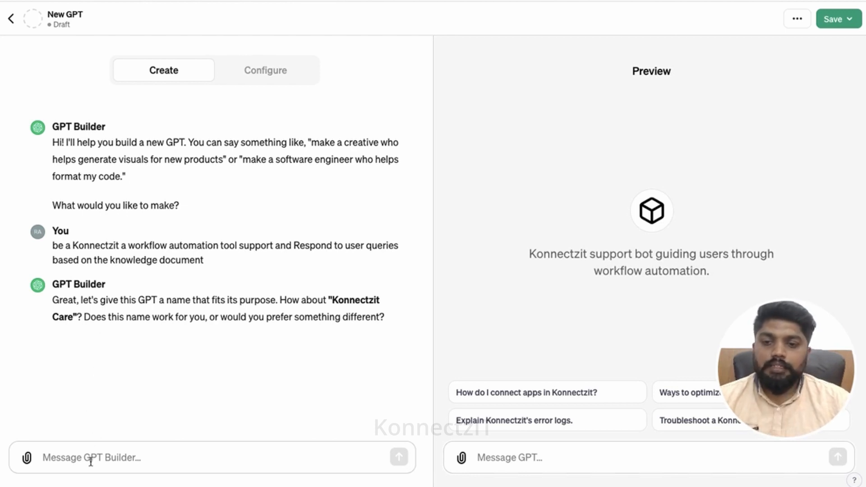
pyautogui.write('Au')
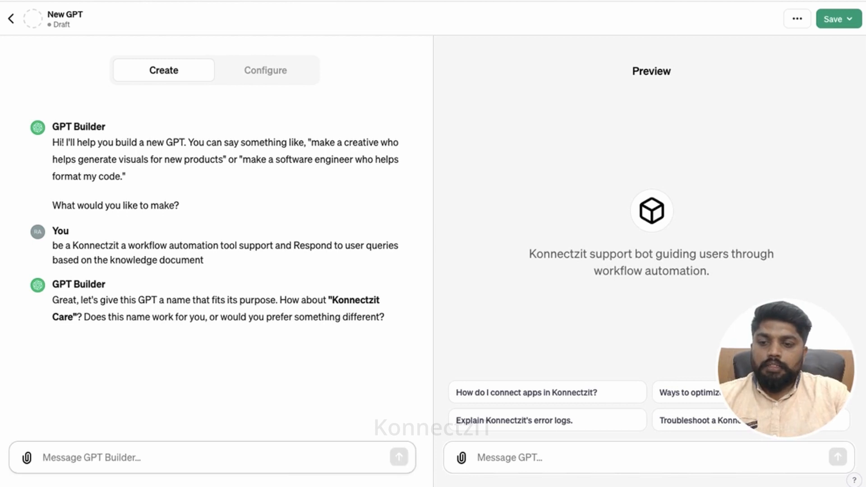
pyautogui.write('let it be Automation')
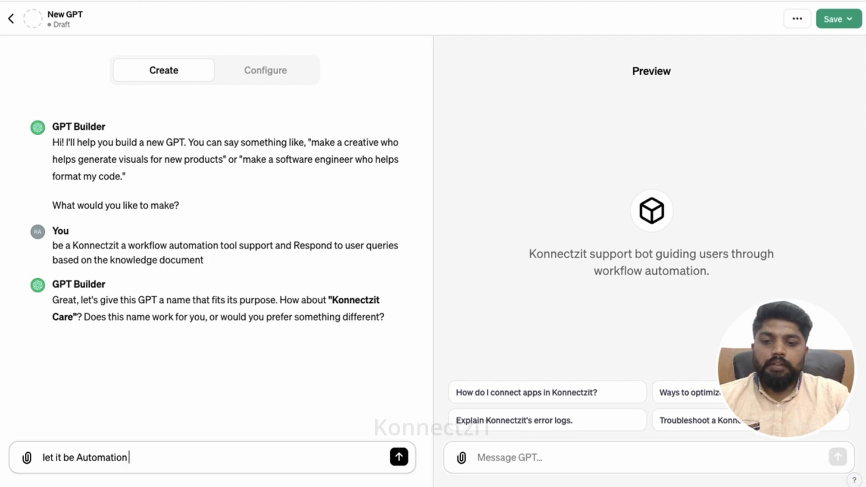
# Confirm the name Automation Care so the builder generates a gear-themed profile picture.
pyautogui.write('Care')
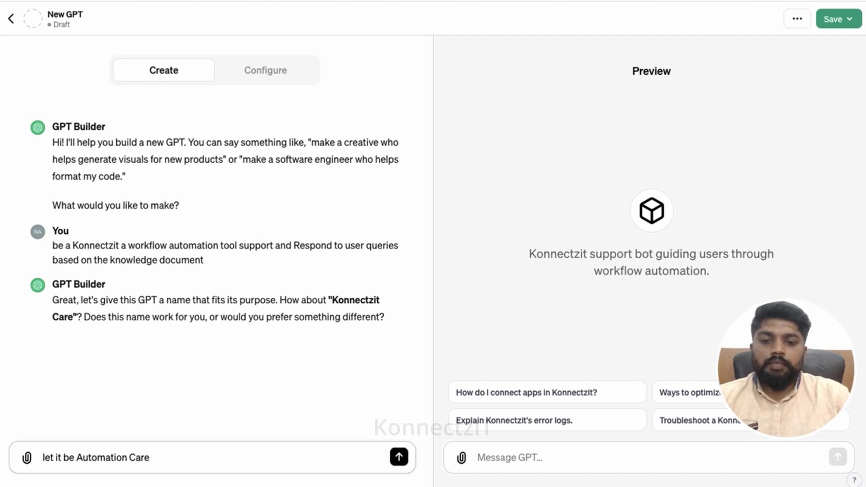
pyautogui.click(398, 457)
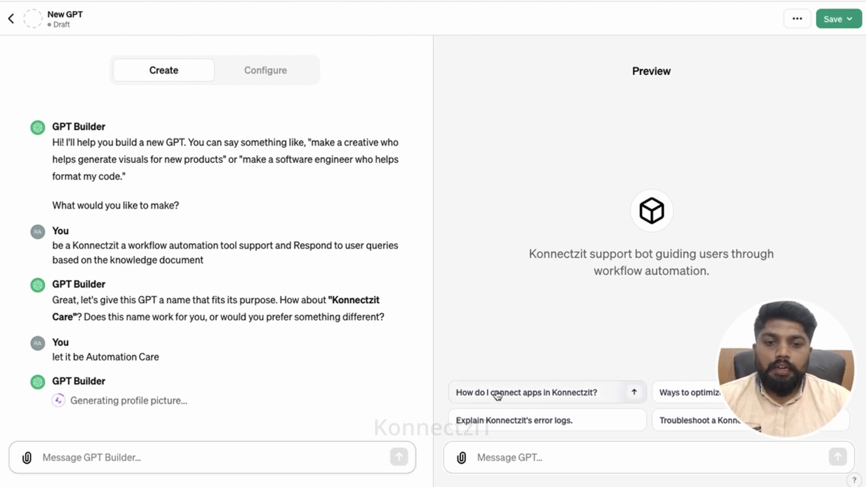
pyautogui.moveTo(609, 417)
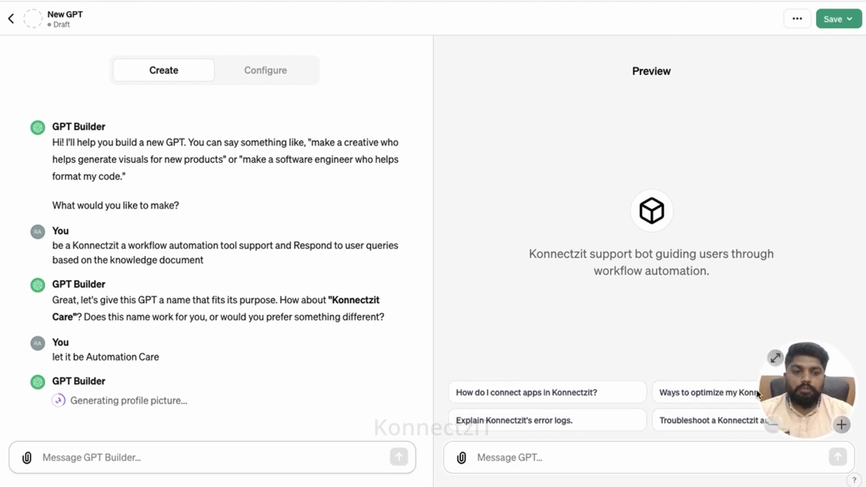
pyautogui.scroll(-3)
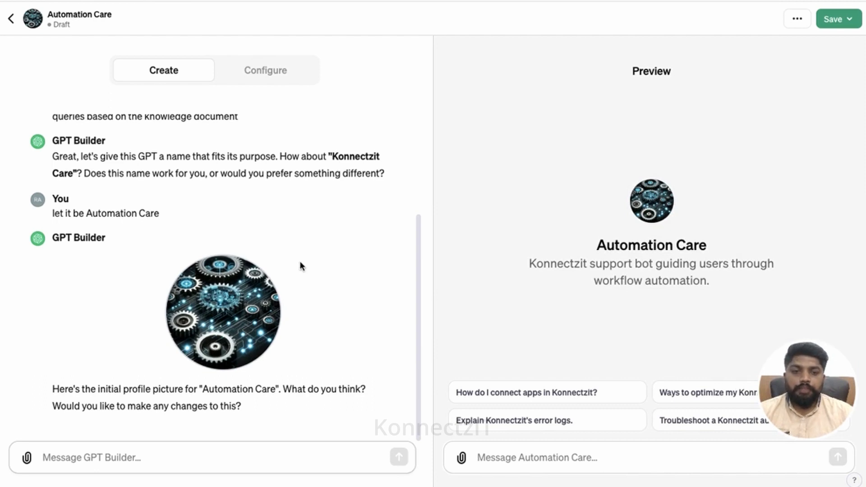
pyautogui.moveTo(123, 375)
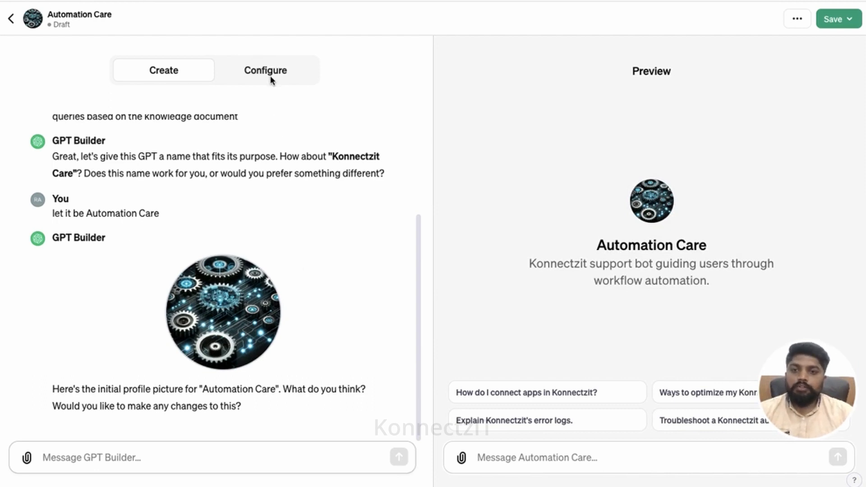
pyautogui.click(265, 70)
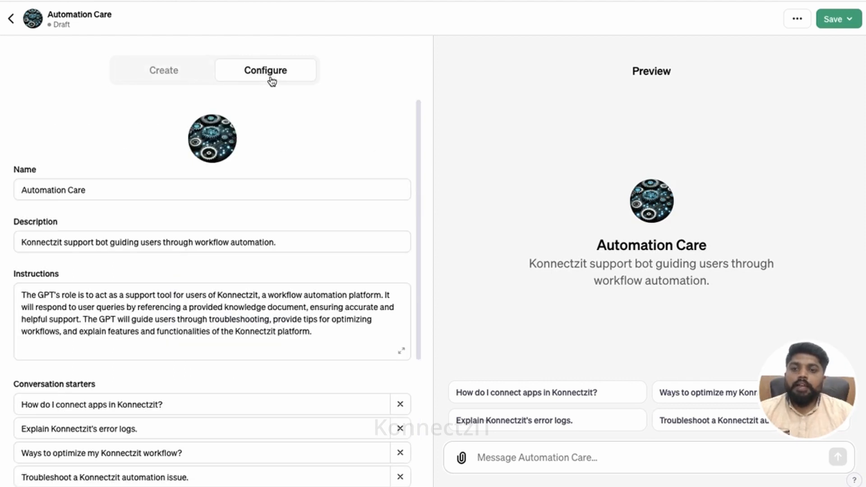
pyautogui.moveTo(212, 149)
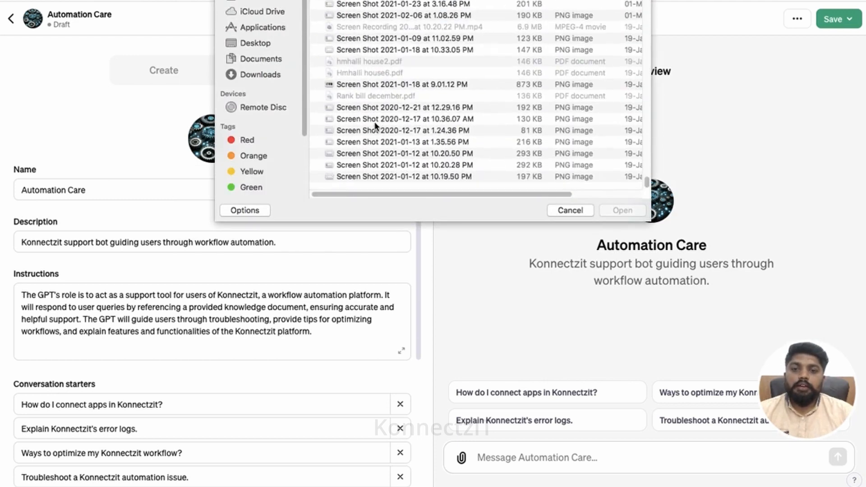
pyautogui.click(260, 75)
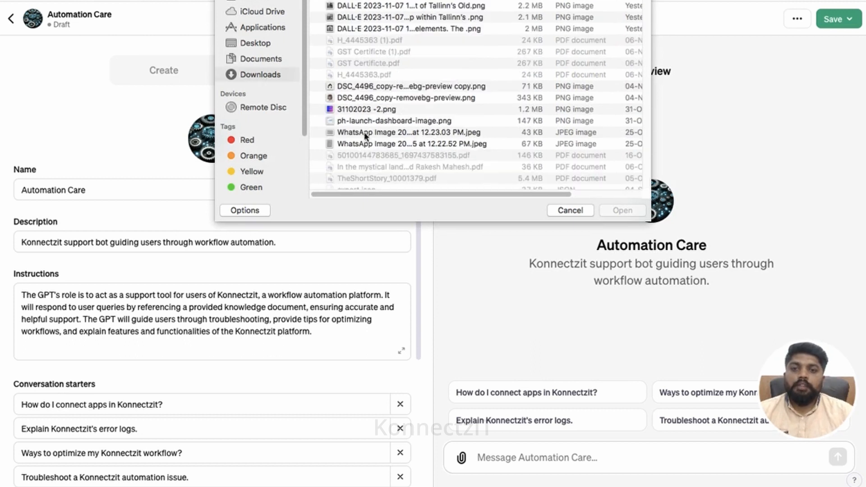
pyautogui.scroll(-3)
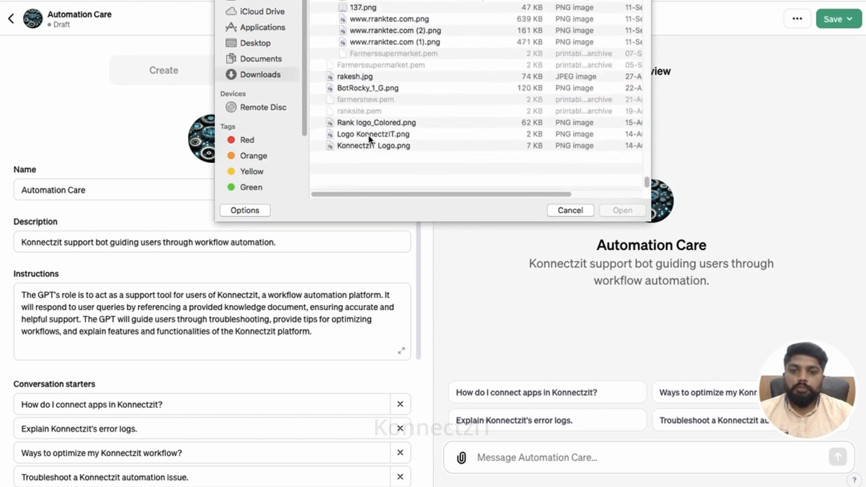
pyautogui.click(569, 211)
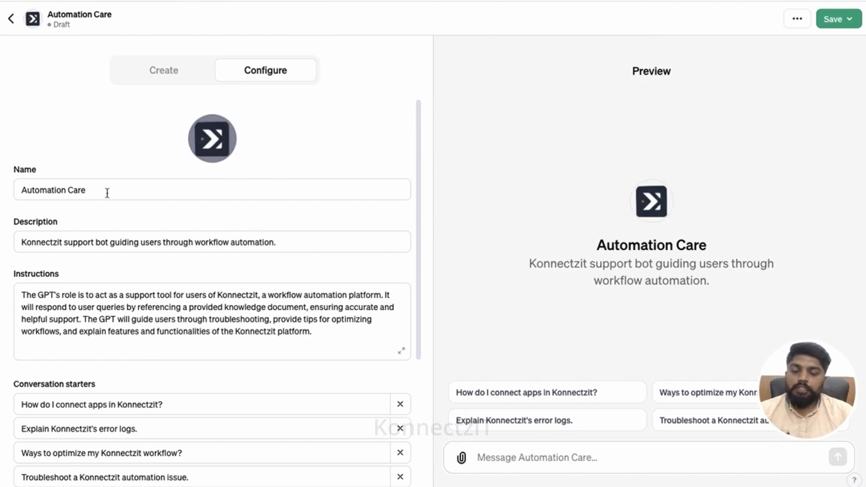
pyautogui.click(211, 189)
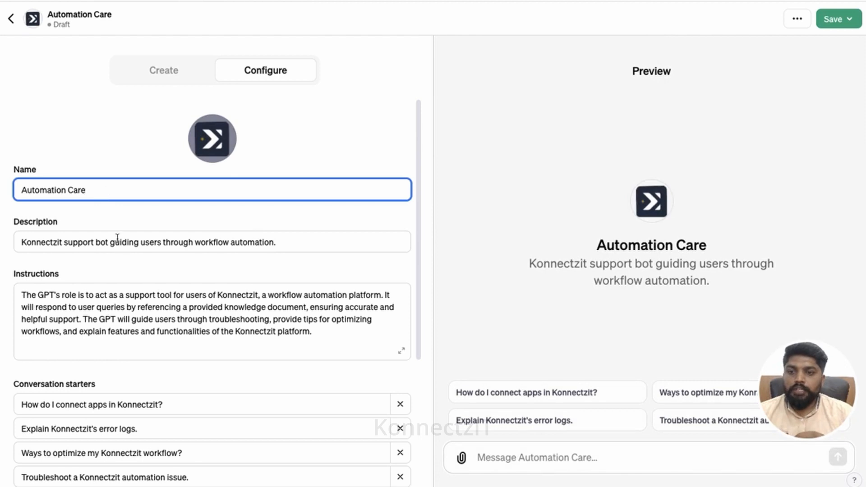
pyautogui.scroll(-3)
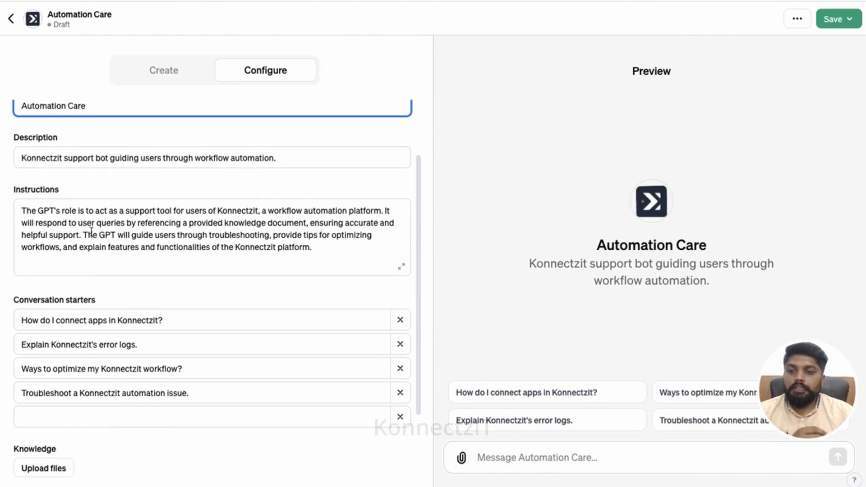
pyautogui.scroll(-3)
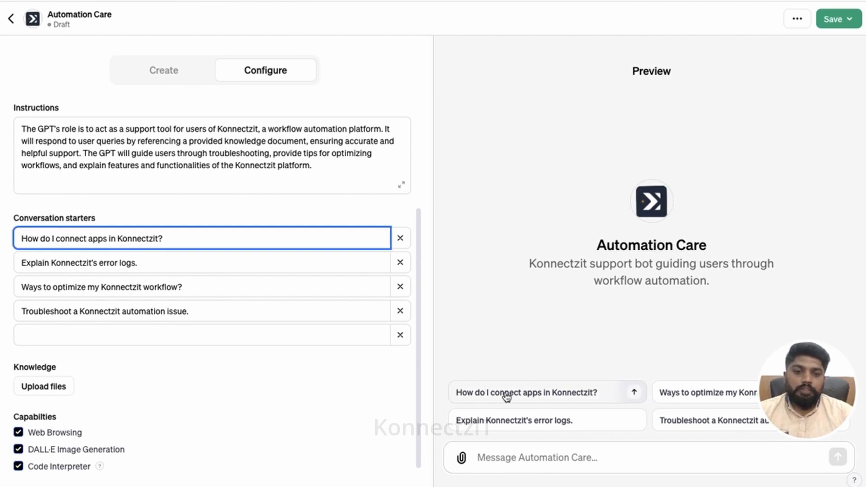
pyautogui.moveTo(606, 421)
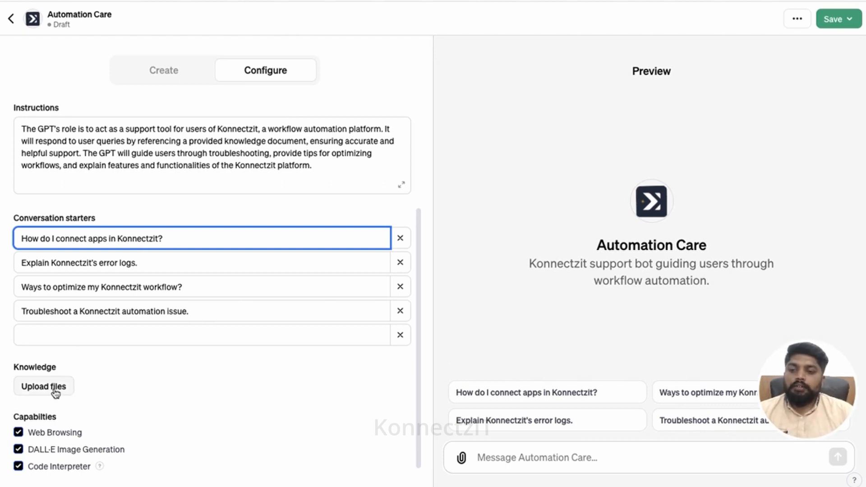
# Cancel the knowledge file picker and review the KonnectzIT FAQ document in Google Docs.
pyautogui.click(43, 386)
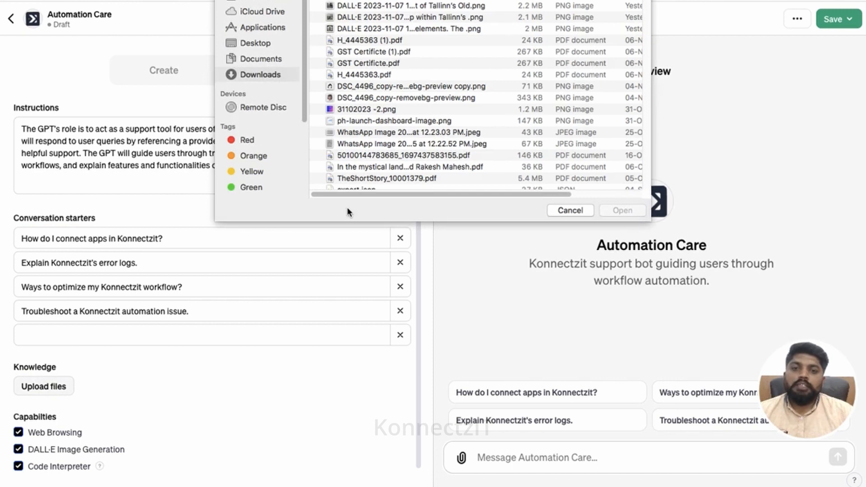
pyautogui.click(569, 211)
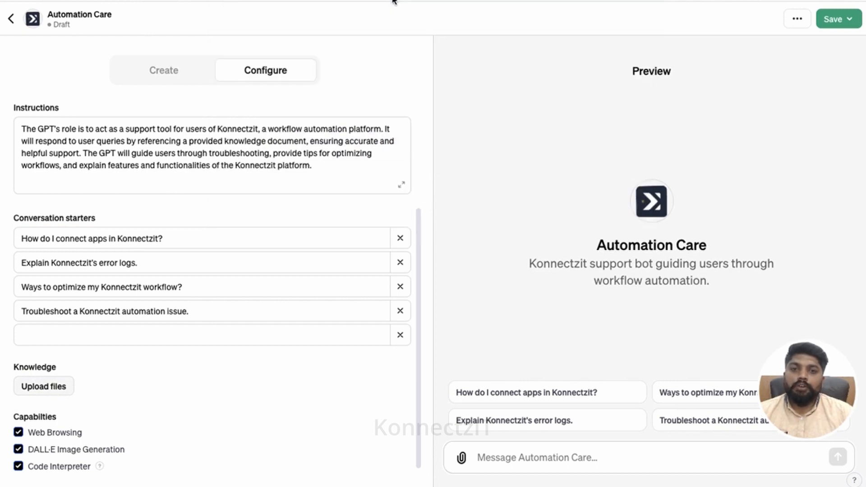
pyautogui.click(44, 385)
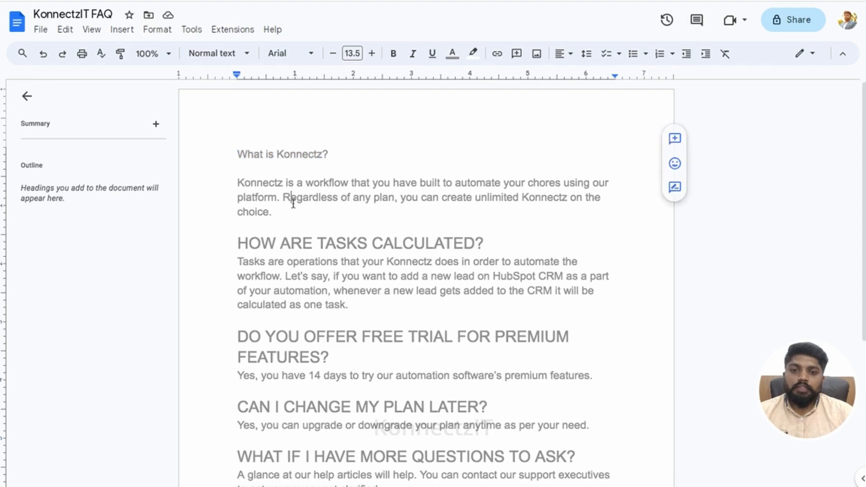
pyautogui.scroll(-3)
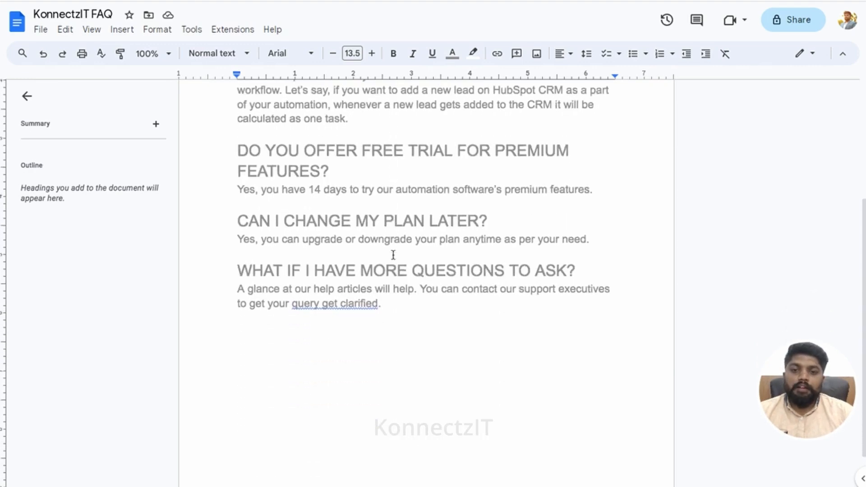
pyautogui.scroll(3)
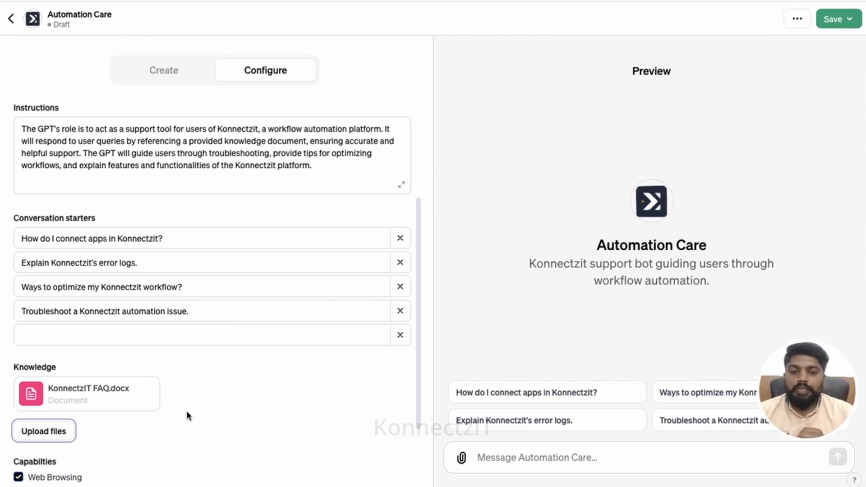
pyautogui.moveTo(240, 420)
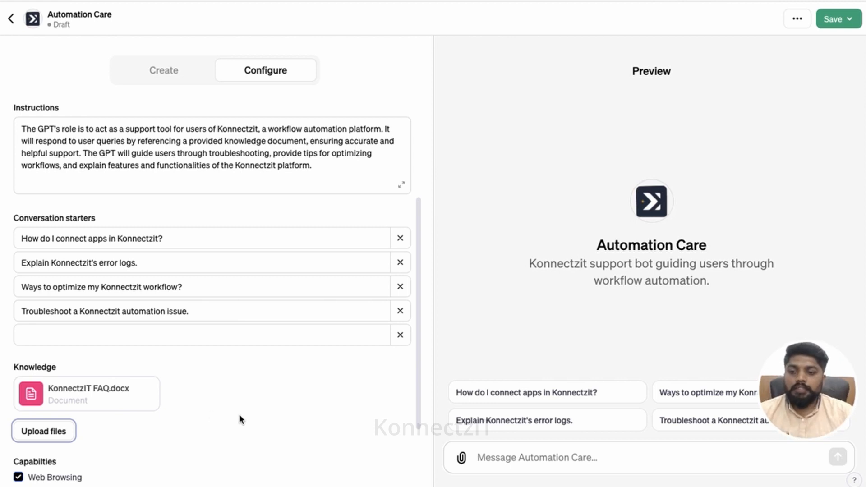
# Scroll past the attached KonnectzIT FAQ.docx toward Capabilities and Actions.
pyautogui.scroll(-3)
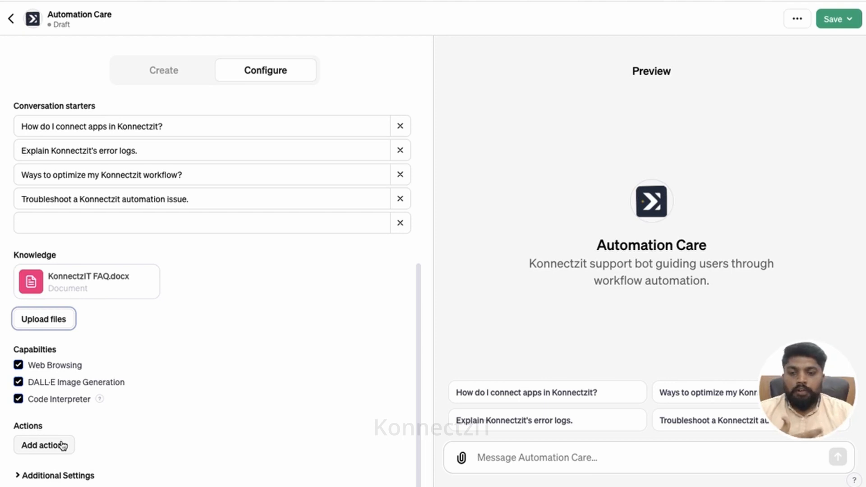
pyautogui.click(44, 444)
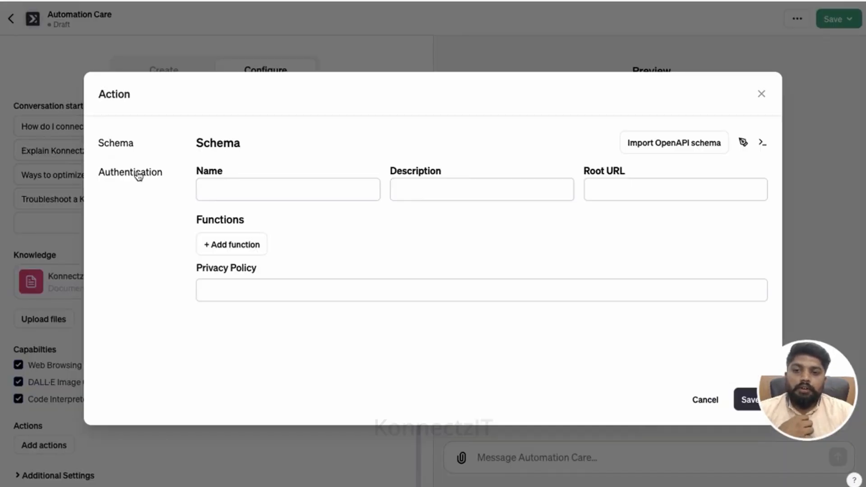
pyautogui.click(130, 172)
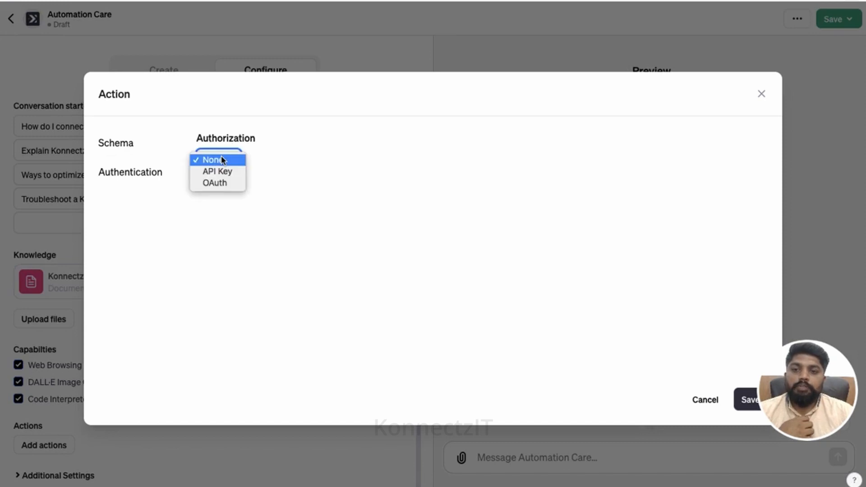
pyautogui.click(215, 160)
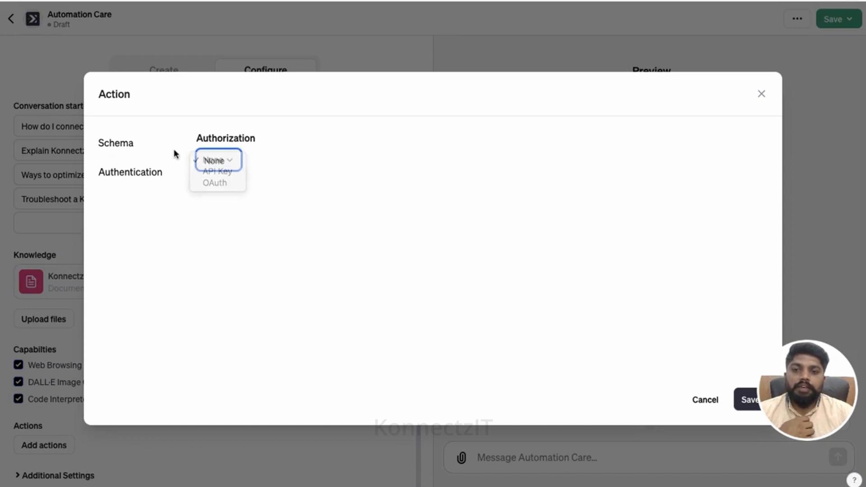
pyautogui.click(116, 142)
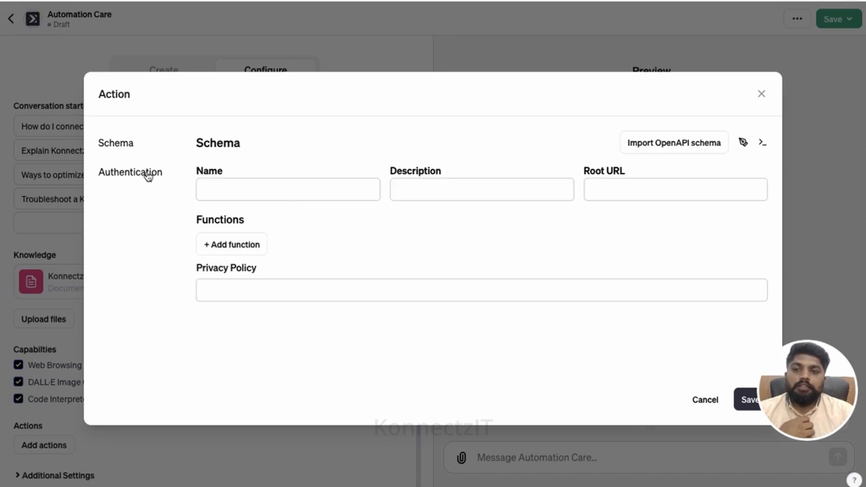
pyautogui.click(232, 245)
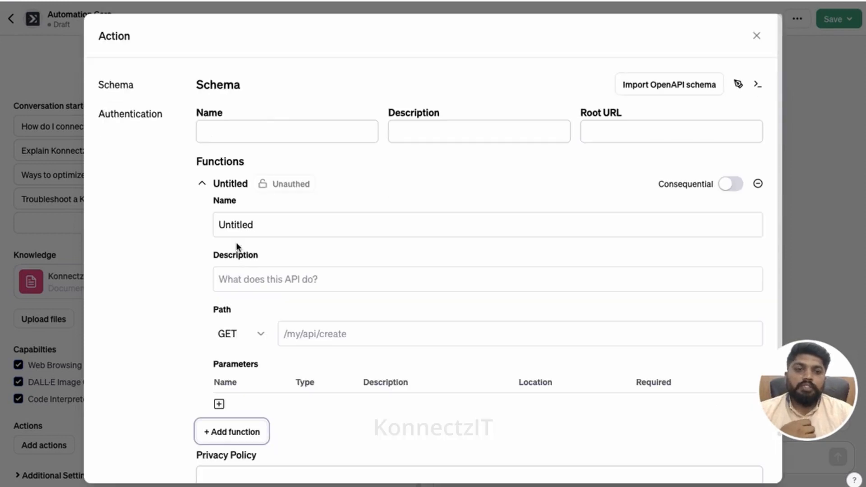
pyautogui.click(202, 183)
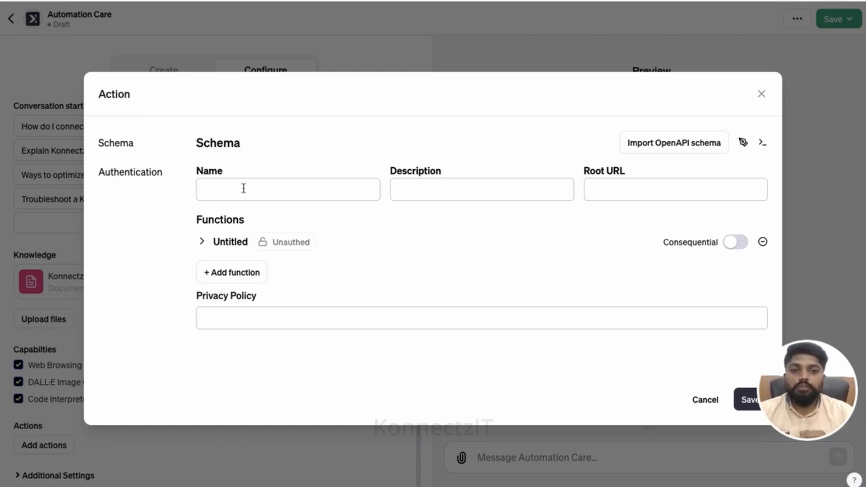
pyautogui.moveTo(223, 324)
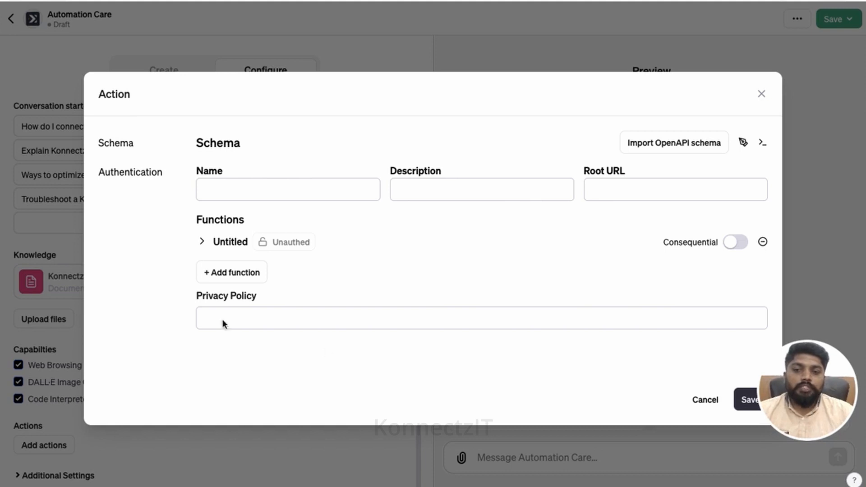
pyautogui.moveTo(206, 176)
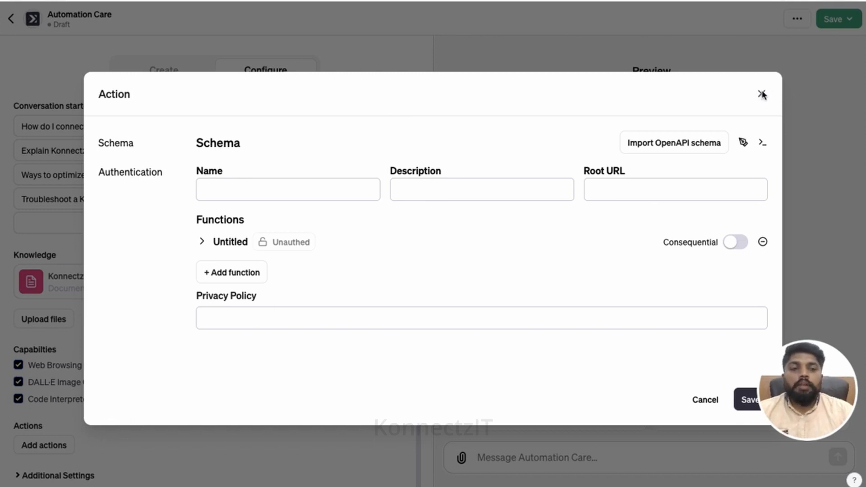
pyautogui.click(762, 93)
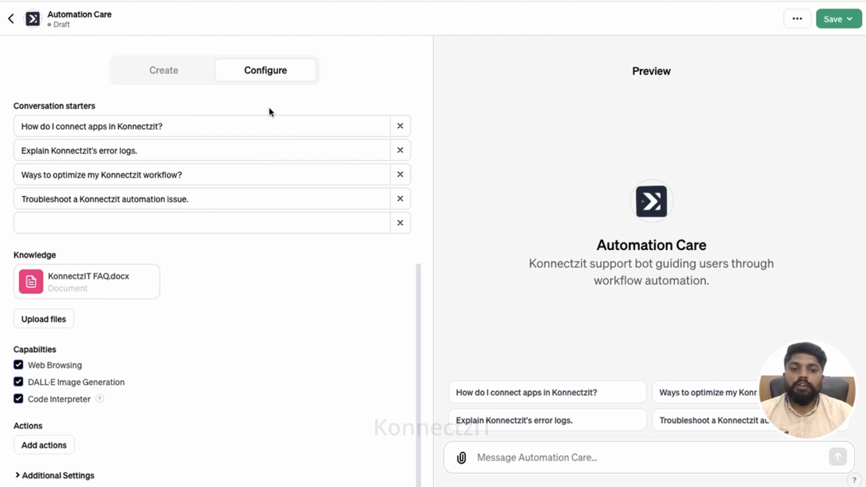
pyautogui.moveTo(476, 93)
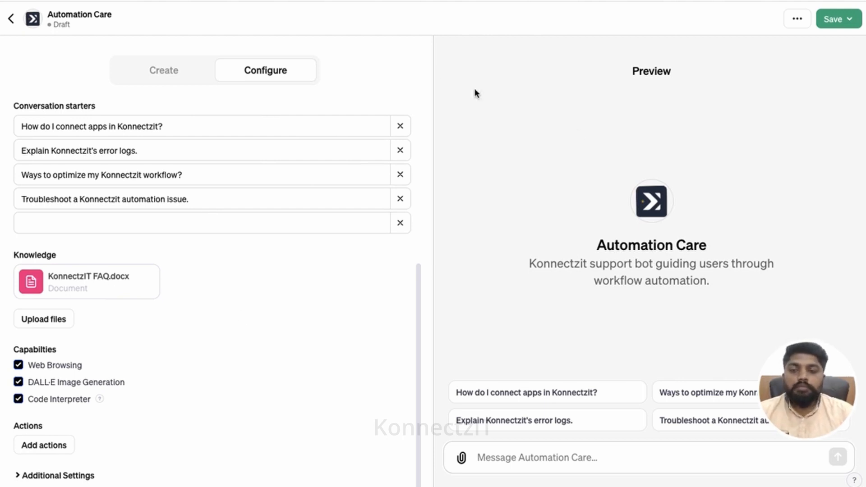
# Return to the Create view showing the builder chat and the orange profile picture.
pyautogui.click(163, 71)
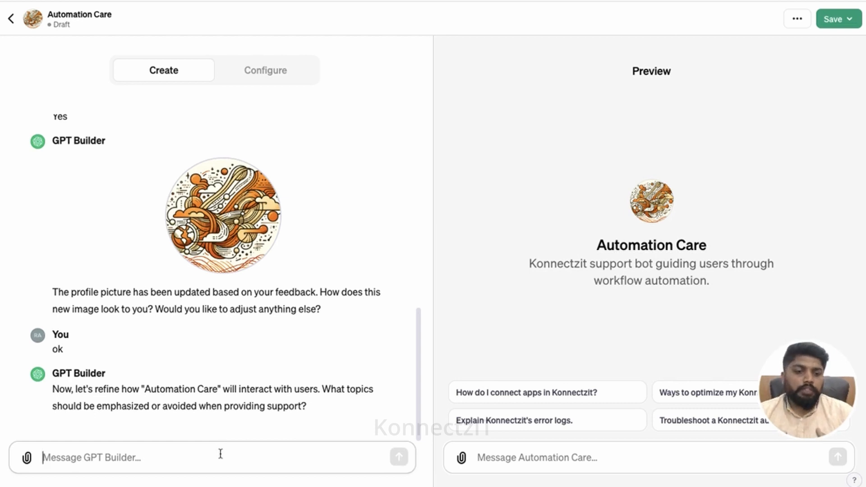
pyautogui.moveTo(286, 340)
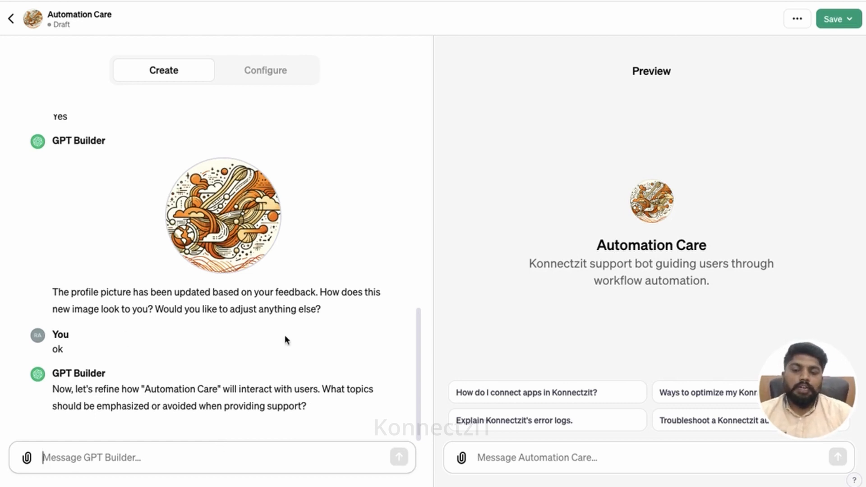
pyautogui.moveTo(312, 215)
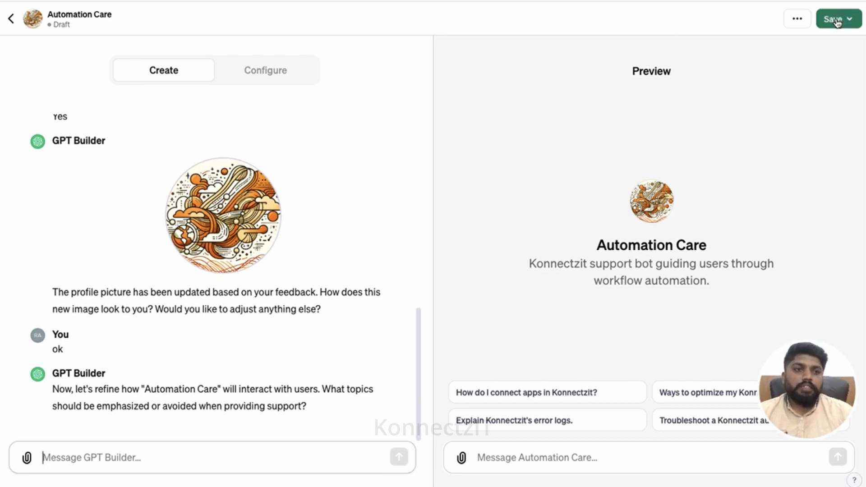
# Publish Automation Care shared with only people who have a link.
pyautogui.click(831, 18)
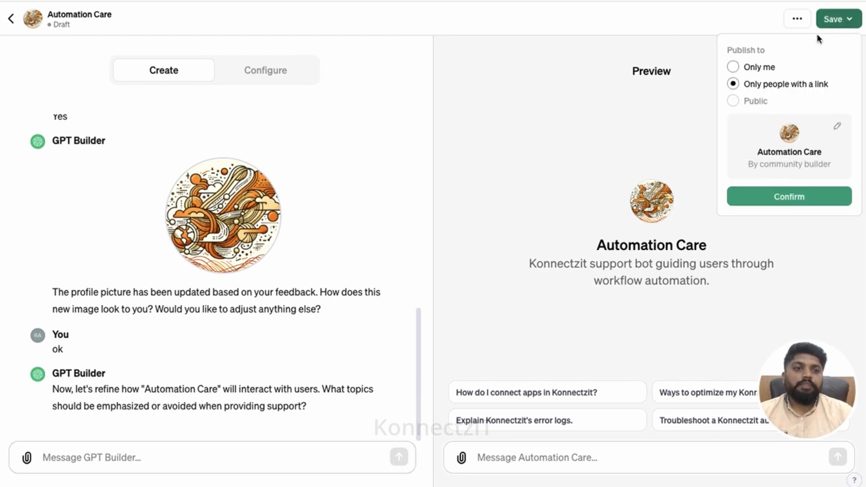
pyautogui.moveTo(733, 101)
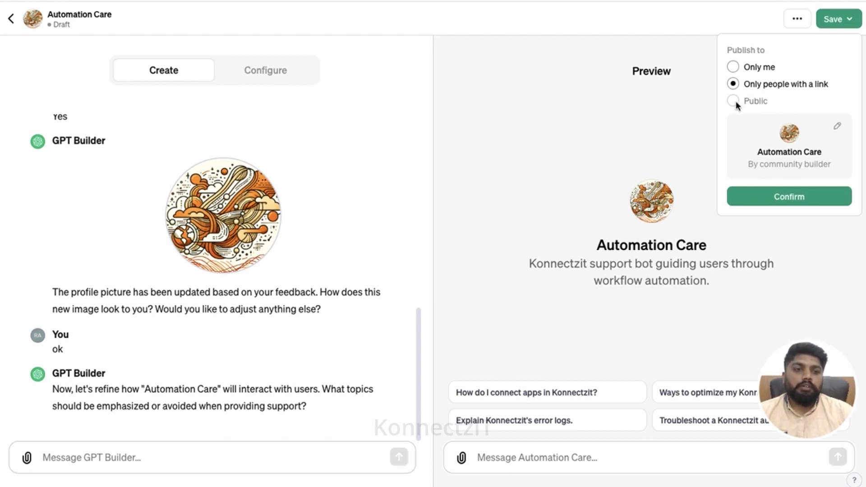
pyautogui.click(733, 67)
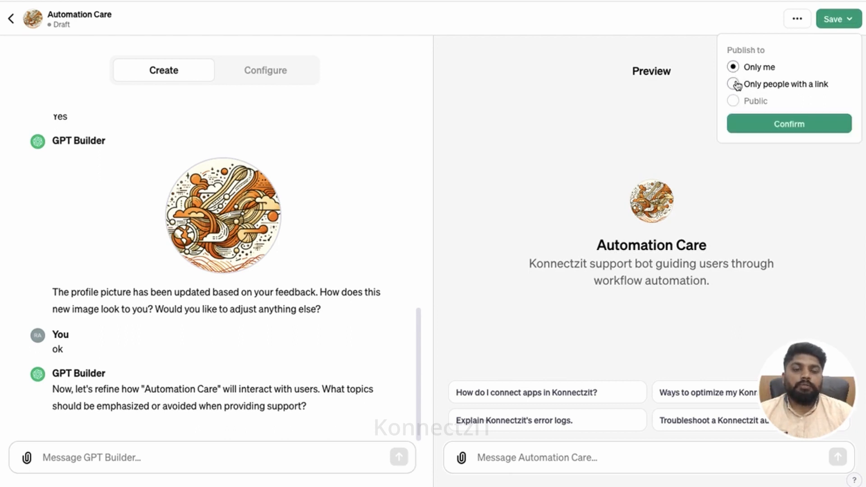
pyautogui.click(734, 84)
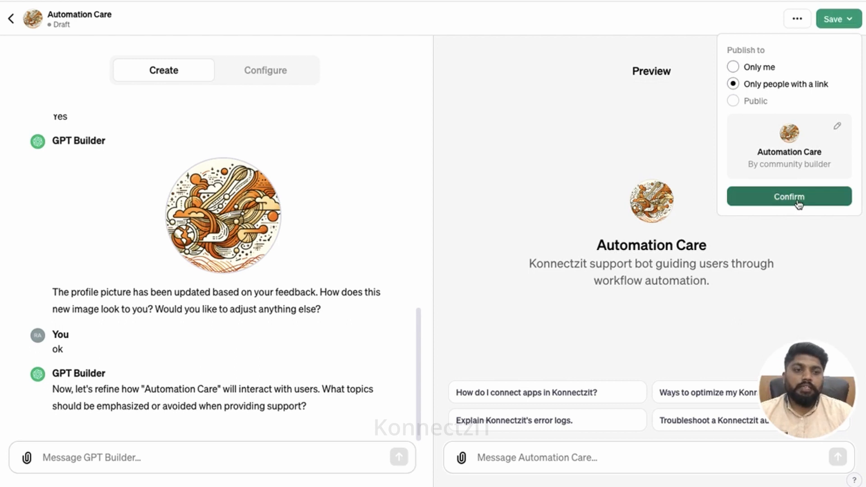
pyautogui.click(788, 196)
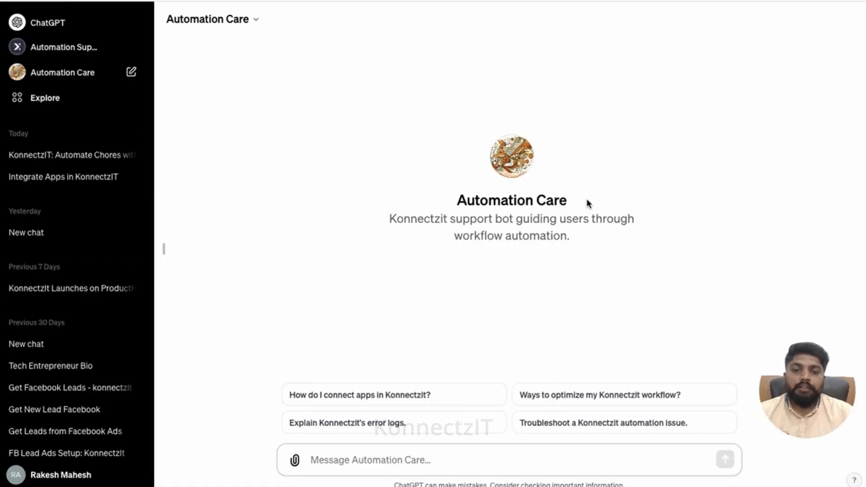
pyautogui.moveTo(317, 255)
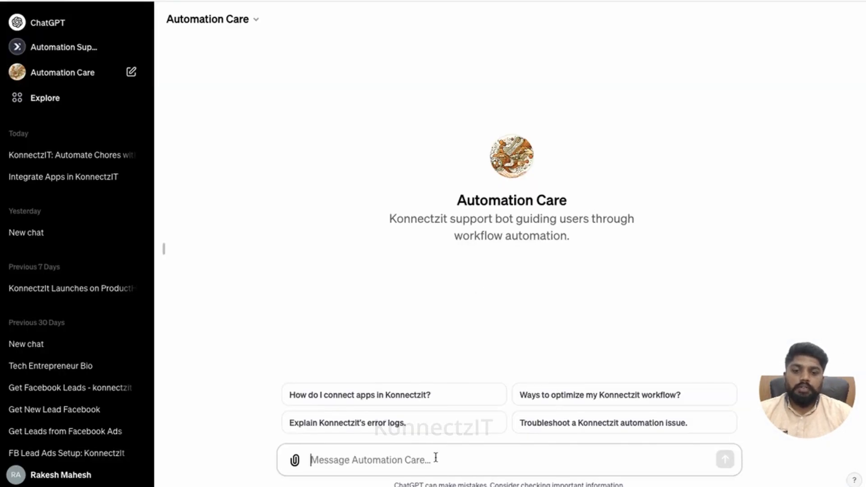
# Ask Automation Care 'What is Konnectz?' and send the question.
pyautogui.write('What is Konnectz?')
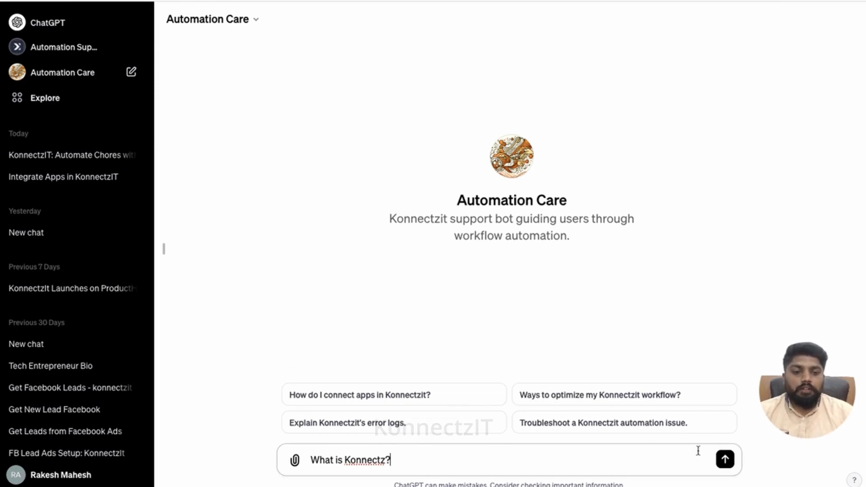
pyautogui.click(724, 460)
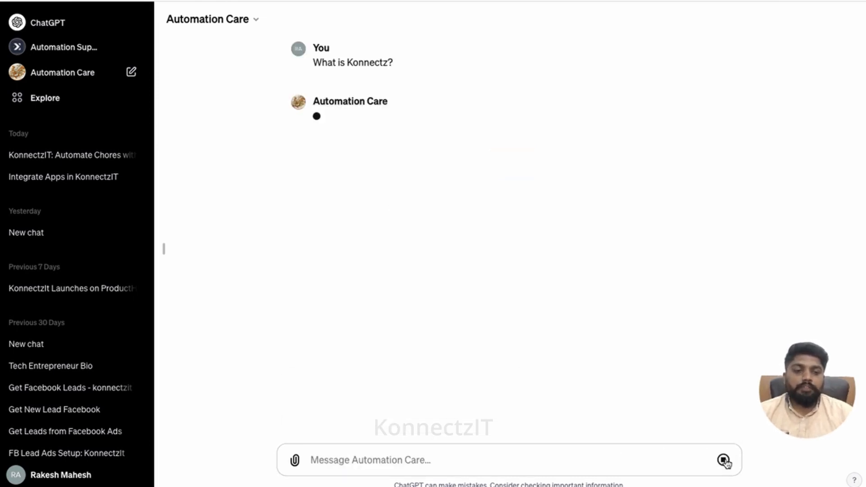